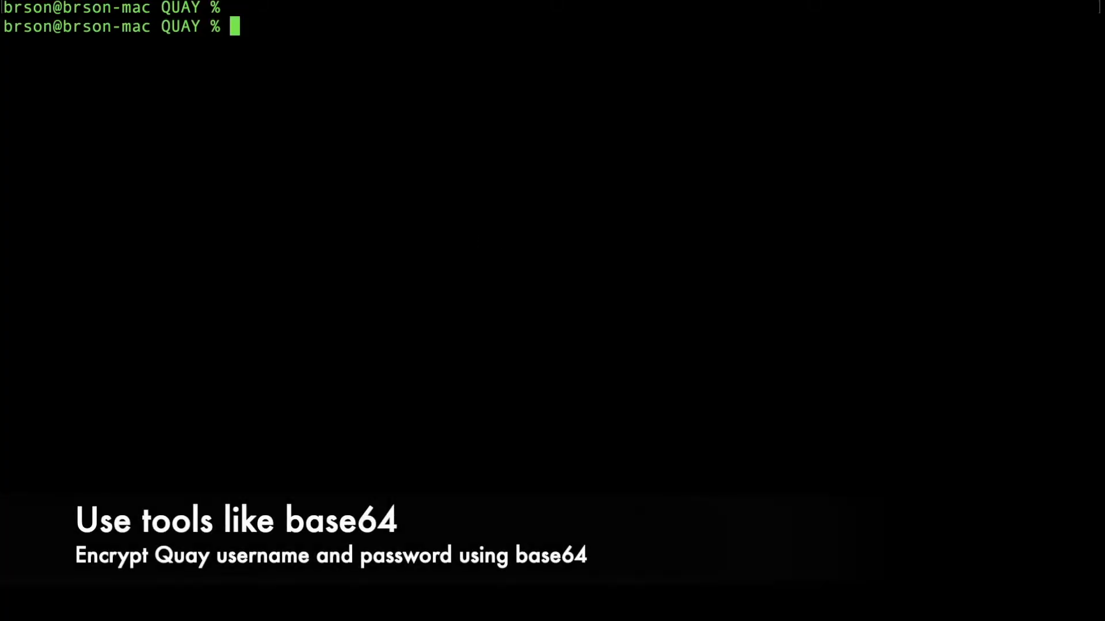
# Enter echo -n 'quay' | base64 to encode the Quay username
pyautogui.write('e')
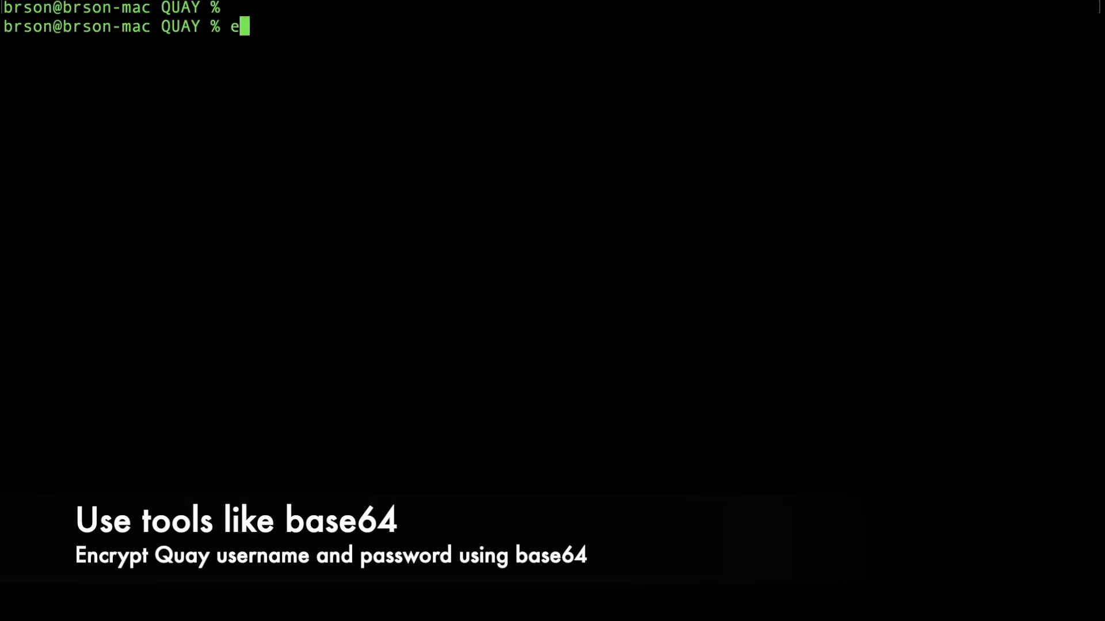
pyautogui.write('cho -n')
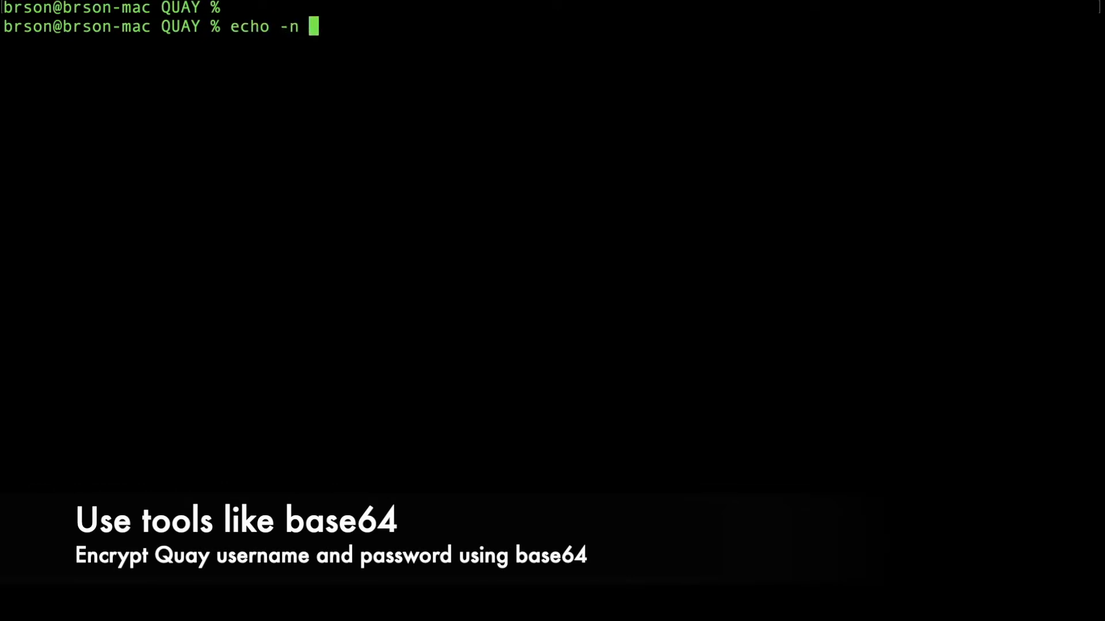
pyautogui.write("'quay")
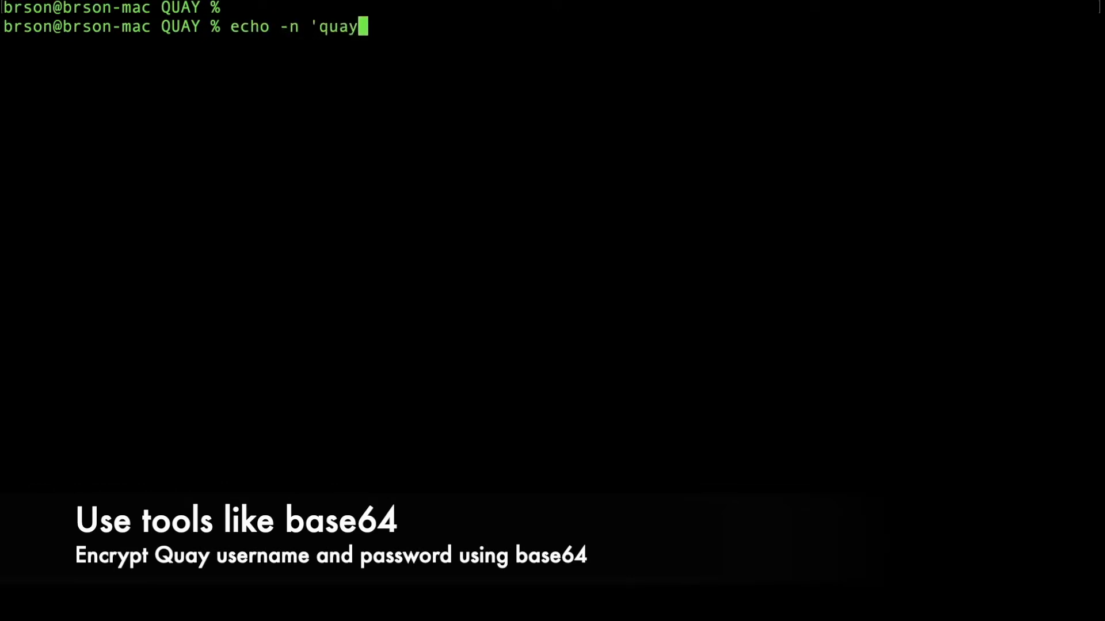
pyautogui.write("' | b")
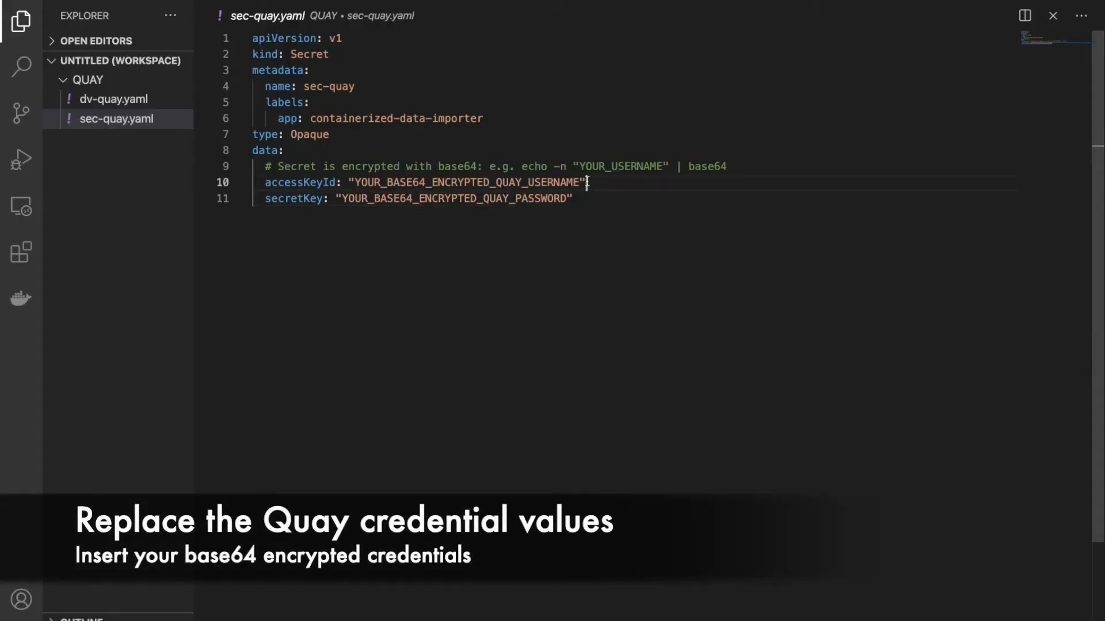
pyautogui.doubleClick(465, 183)
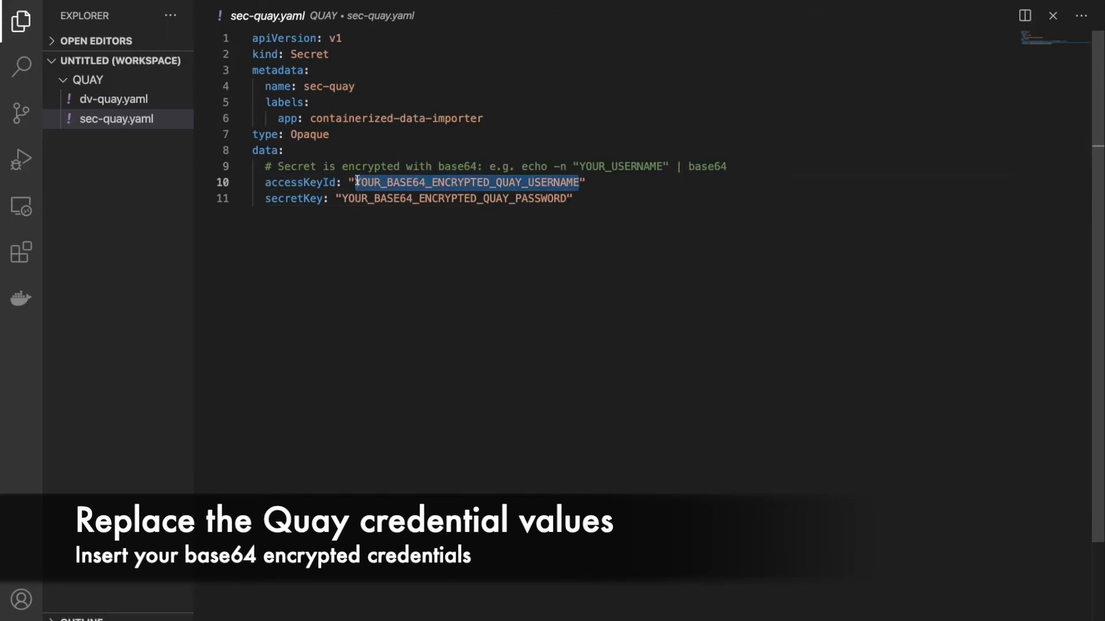
pyautogui.write('cXVheQ=="')
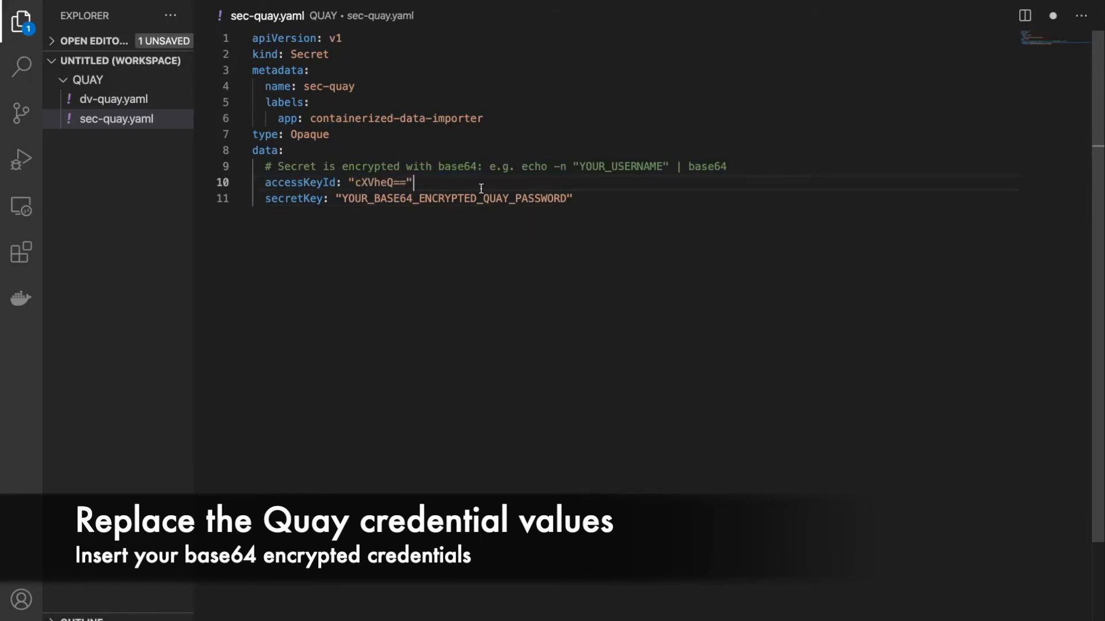
pyautogui.doubleClick(453, 198)
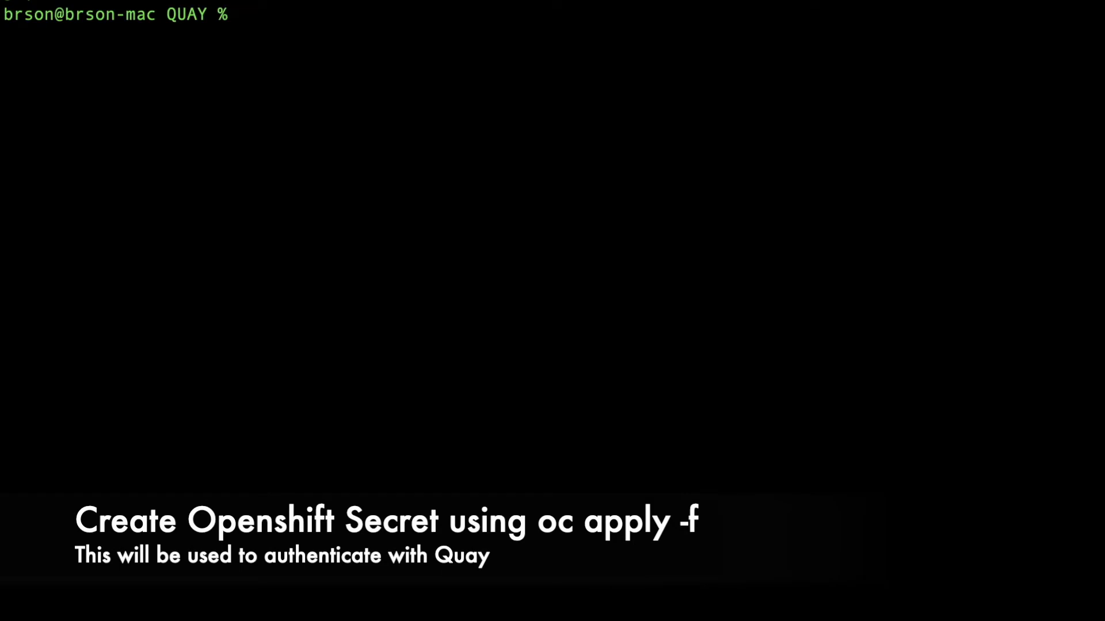
# Run oc get secret to list secrets, then ls the QUAY folder
pyautogui.write('oc get secret')
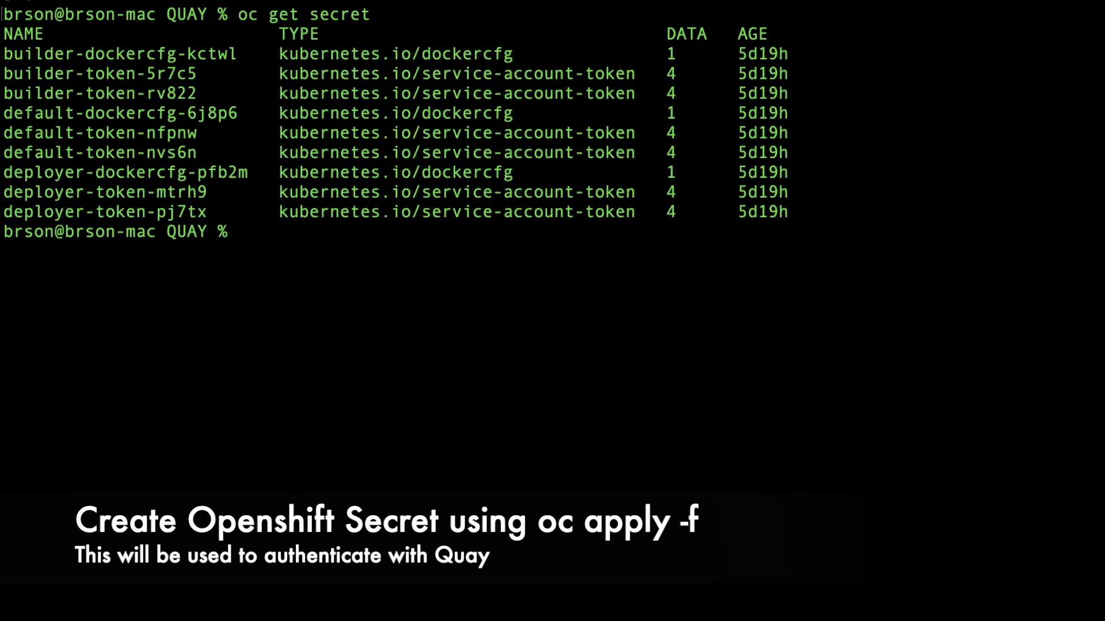
pyautogui.write('ls')
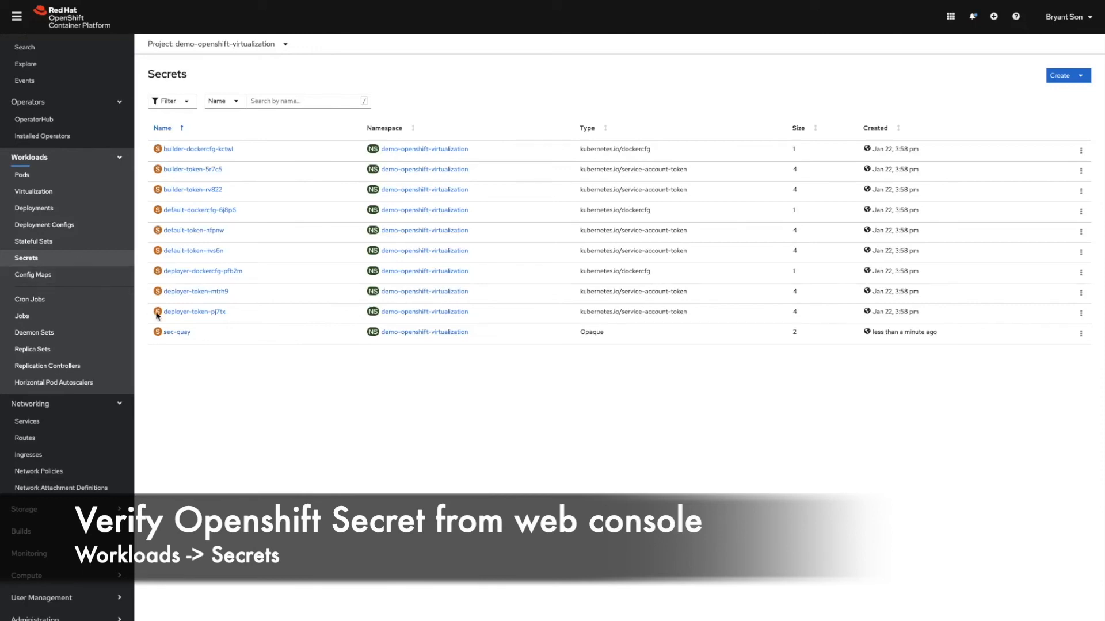
# View the sec-quay secret details showing accessKeyId and secretKey entries
pyautogui.click(176, 331)
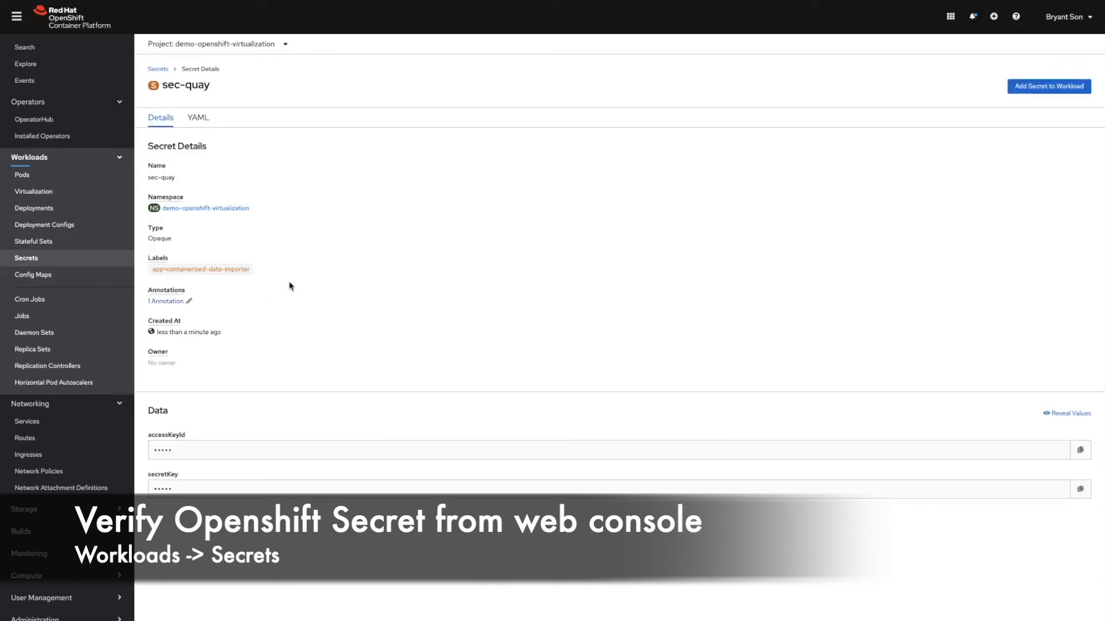
pyautogui.click(1061, 86)
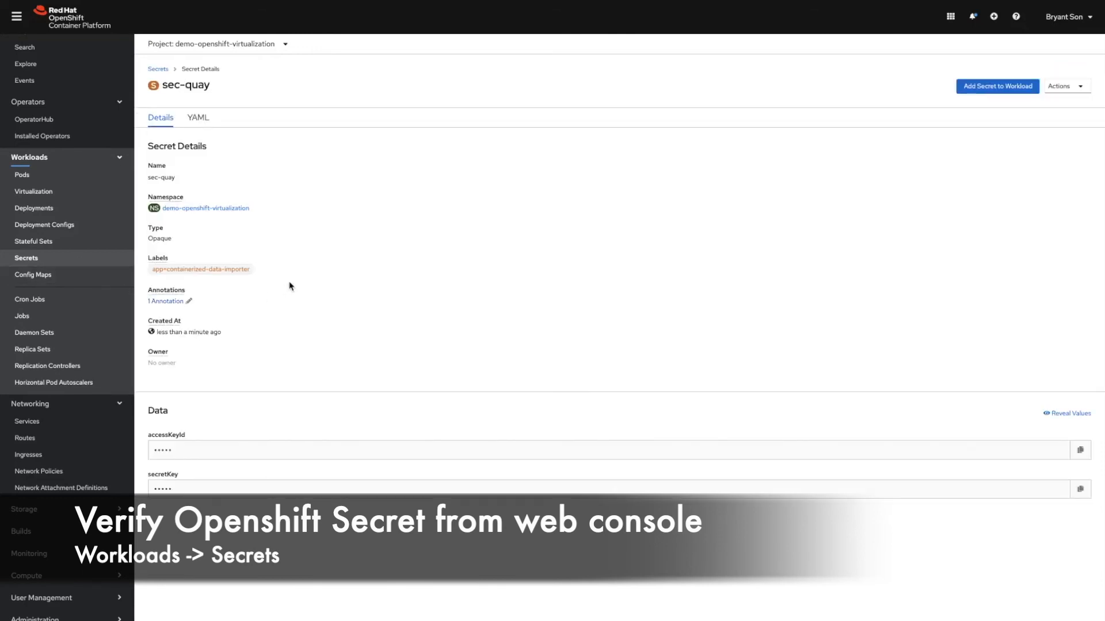